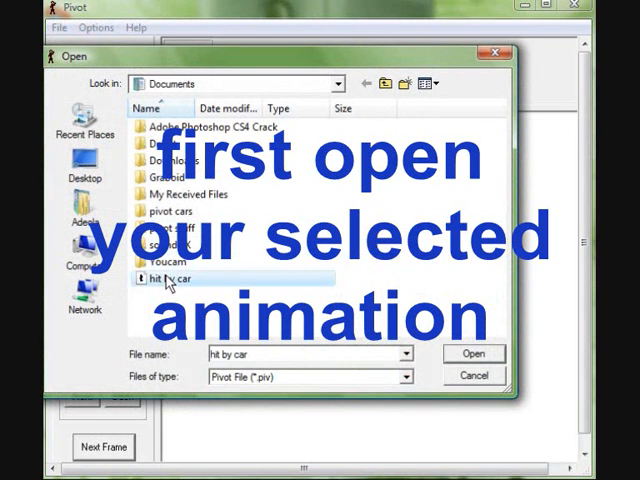
Load the 'hit by car' animation and play it back once, then stop playback
click(473, 353)
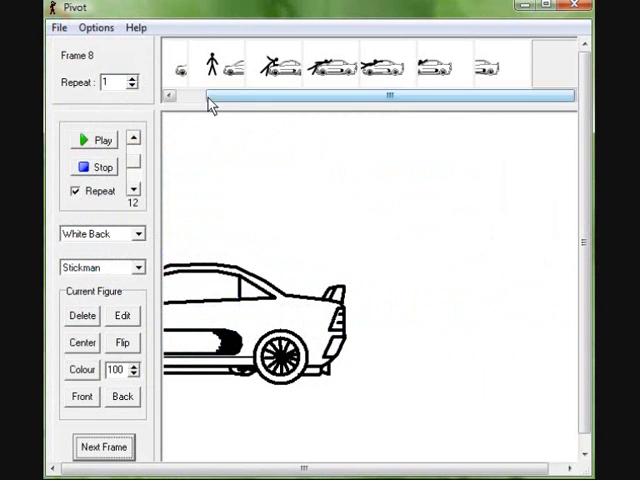
click(94, 139)
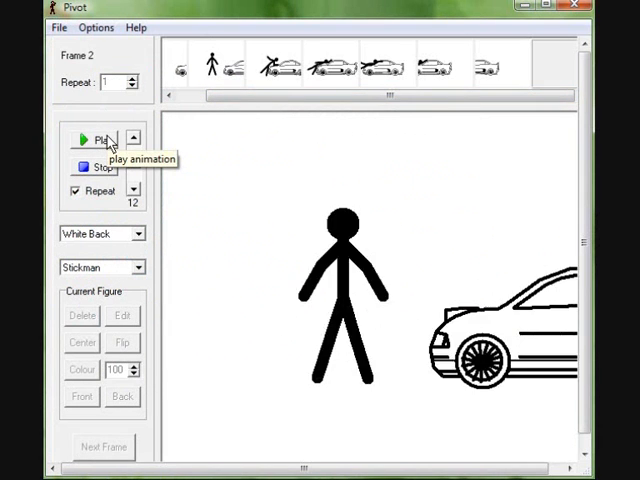
click(97, 139)
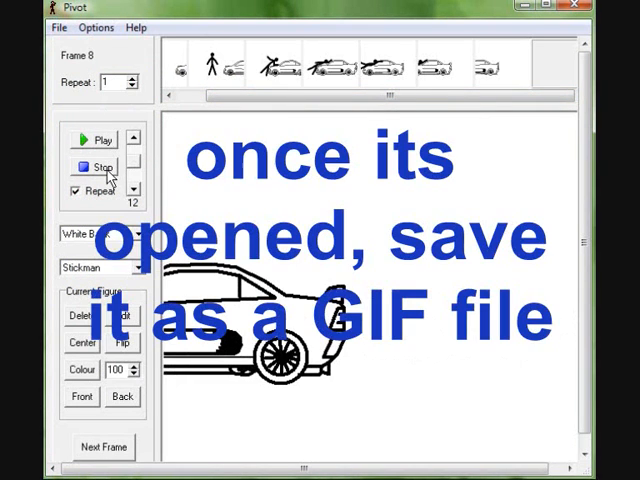
click(58, 27)
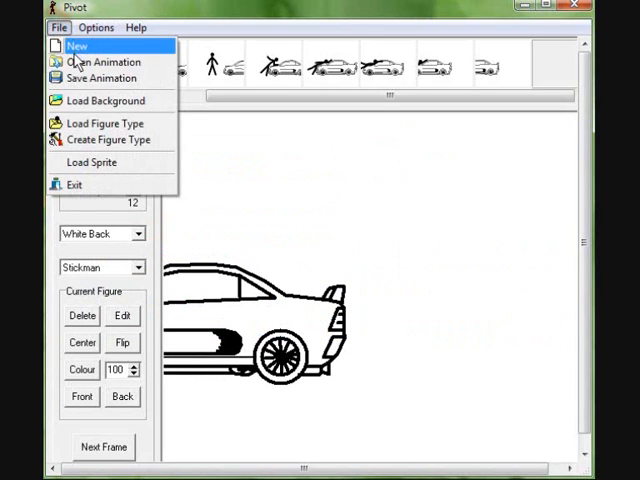
mouse_move(110, 78)
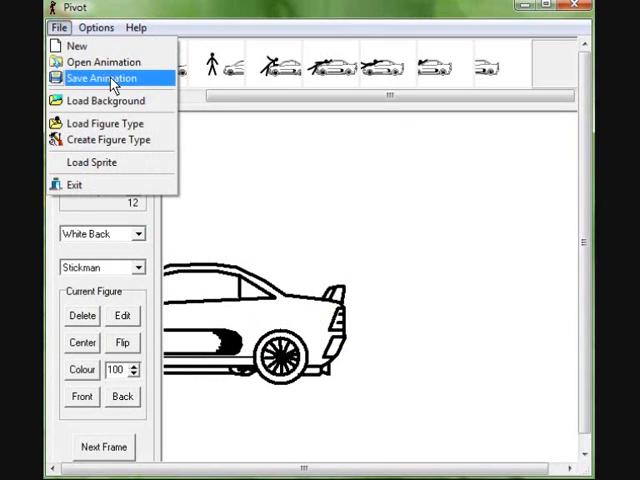
Export as animated GIF named 'hit by' with Resize 95 and Super Sample 4
click(98, 78)
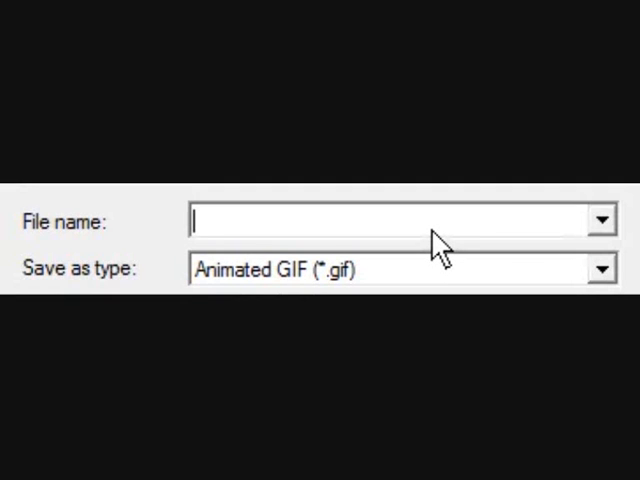
text(hit by)
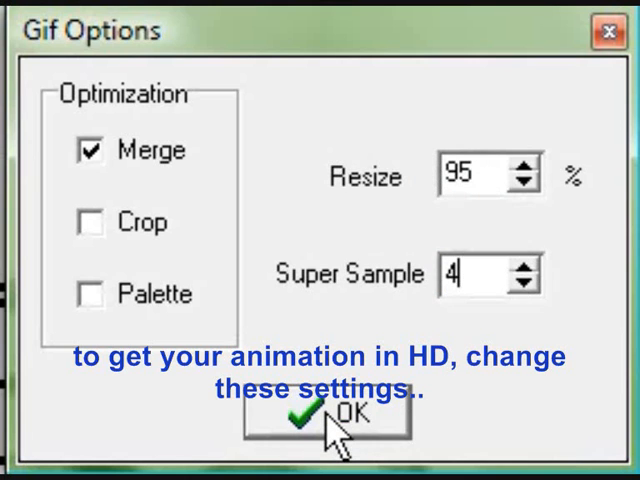
click(337, 417)
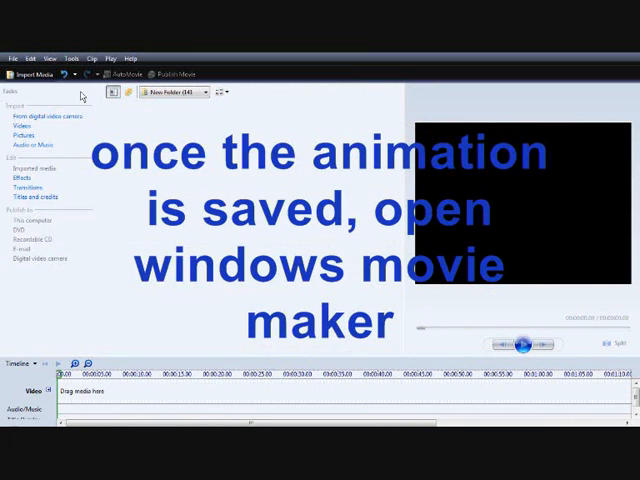
Import the 'hit by car' GIF from Documents into the media collection
click(32, 73)
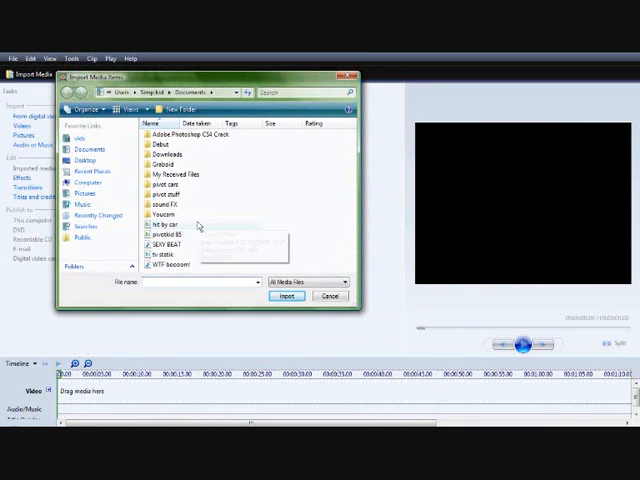
click(287, 296)
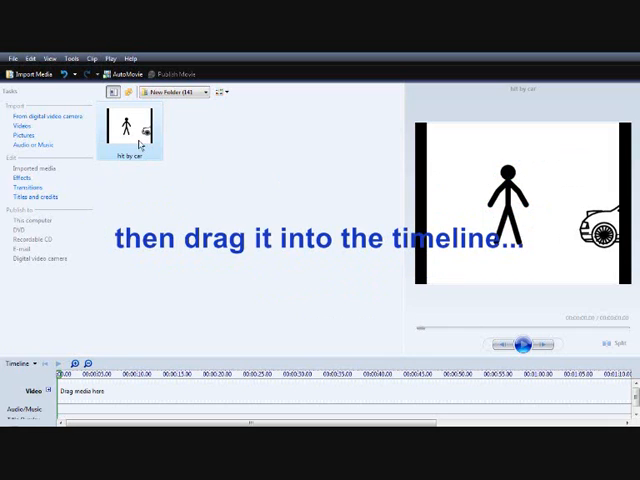
Drag the 'hit by car' clip onto the Video track and play it in the preview
drag(130, 130, 70, 390)
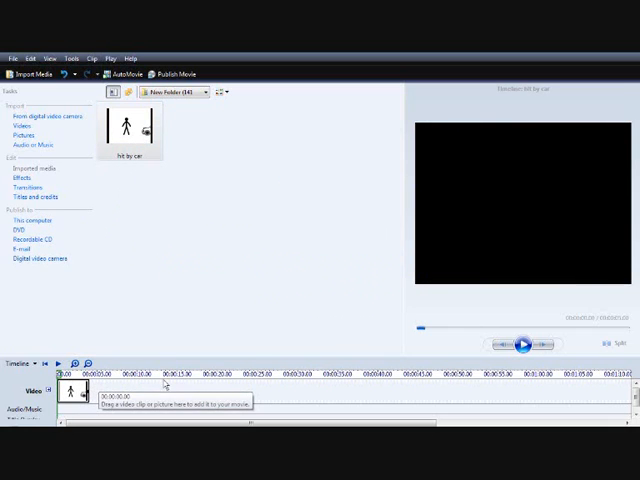
click(522, 345)
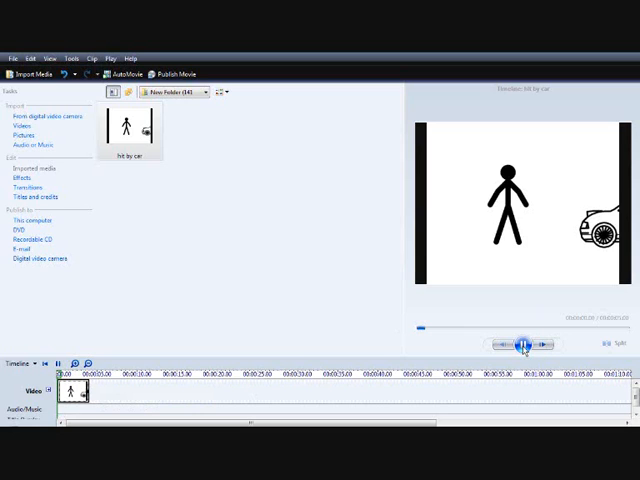
click(521, 343)
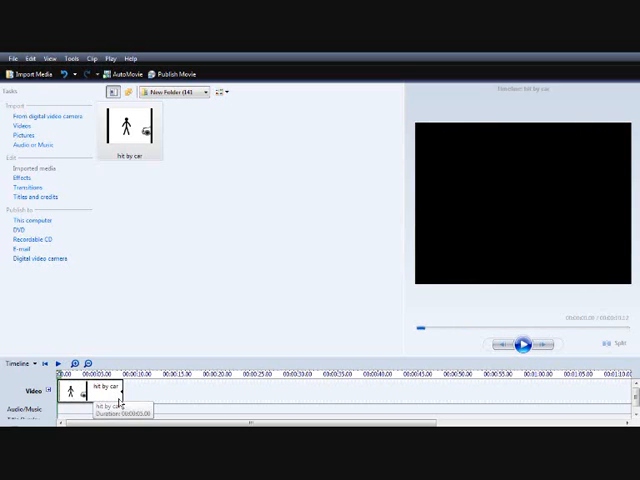
click(13, 57)
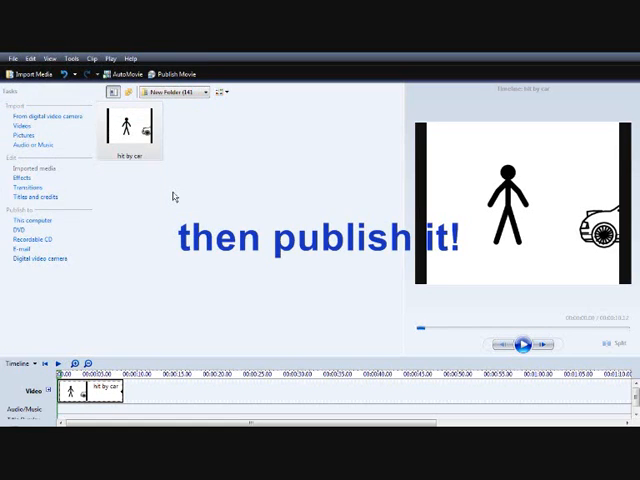
Publish to this computer's Videos folder as 'hit by car' at best quality
click(166, 75)
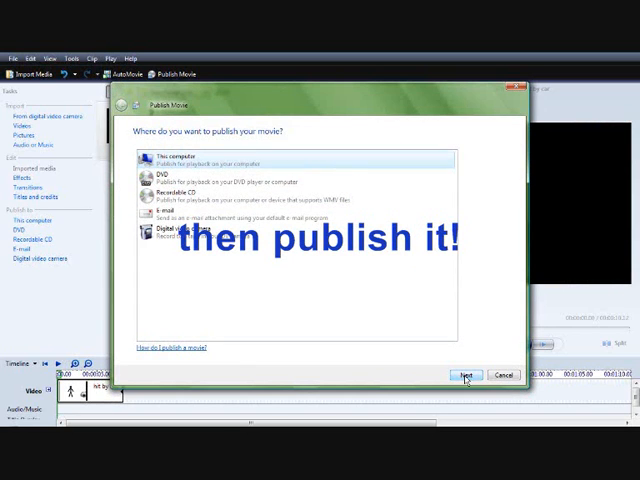
click(461, 375)
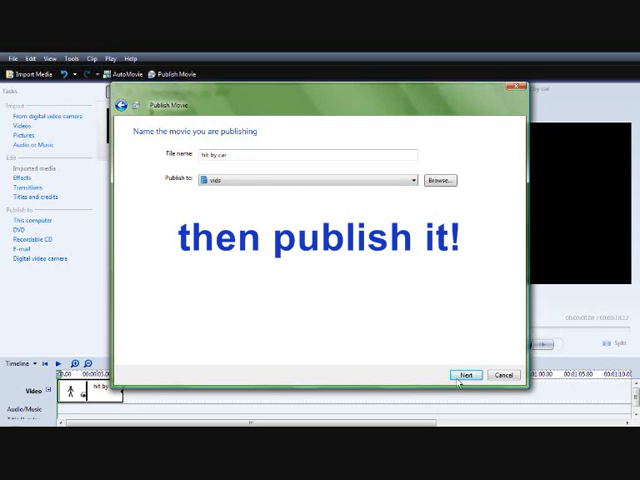
click(462, 374)
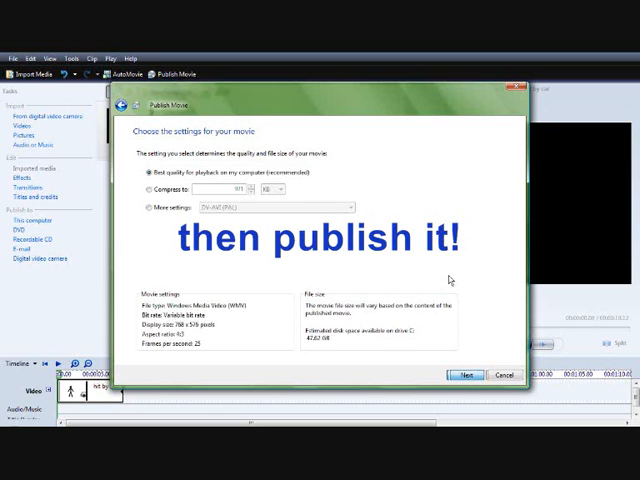
click(466, 375)
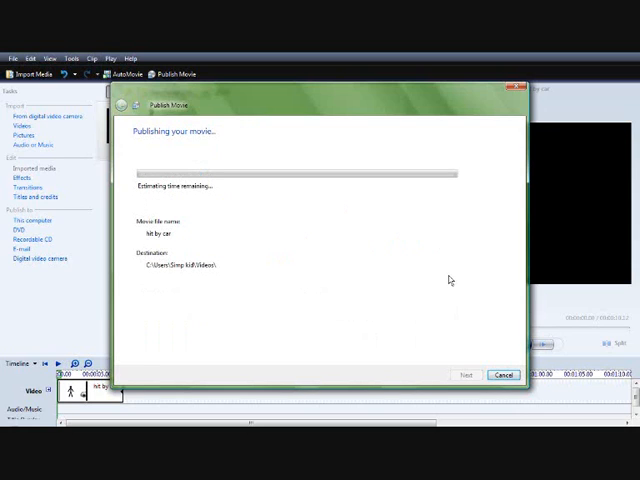